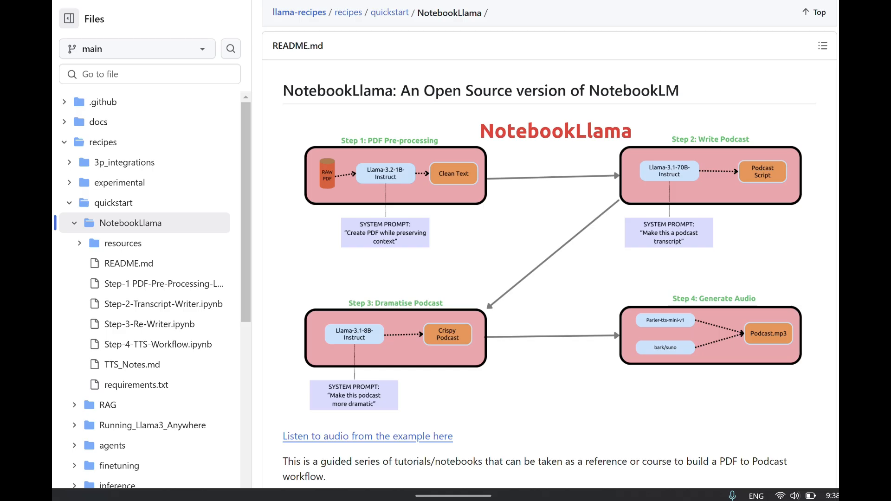
Step: Scroll the NotebookLlama README past the pipeline diagram through the four-step Outline and Notes
scroll(down, 3)
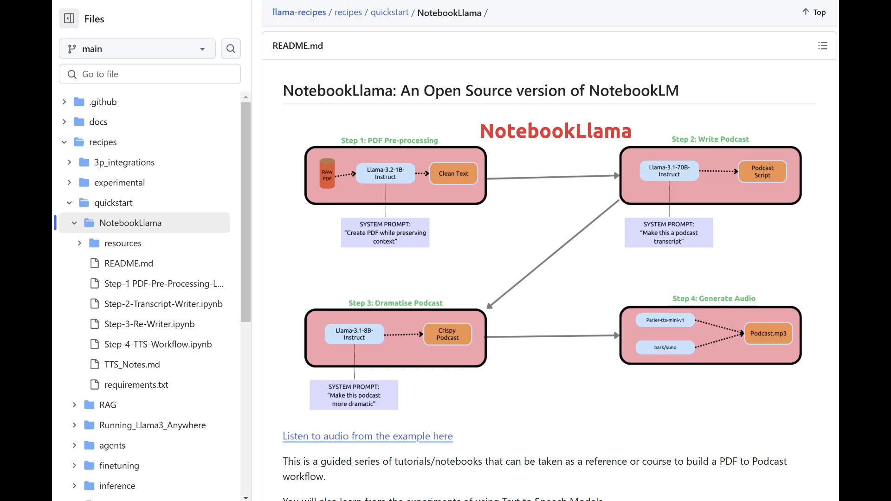
scroll(down, 3)
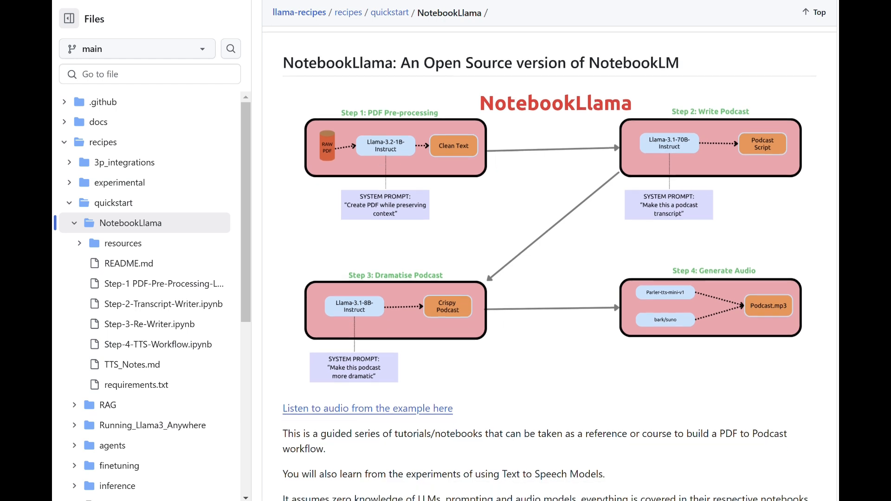
scroll(down, 3)
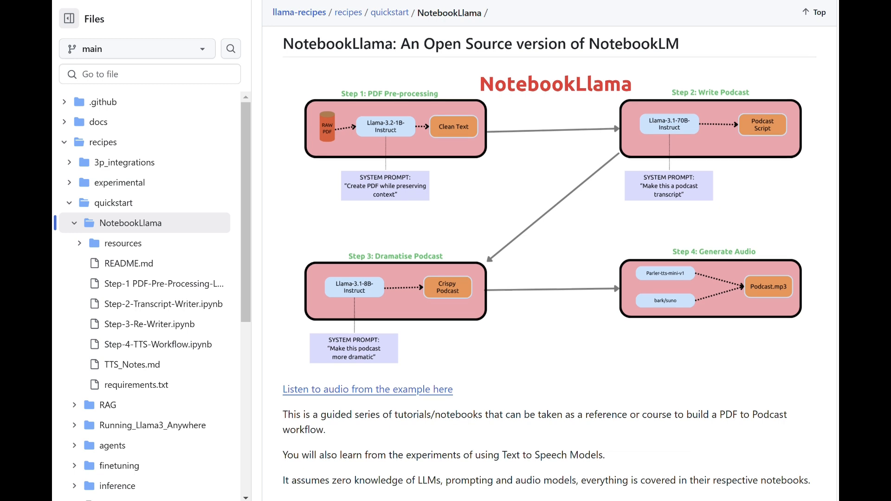
scroll(down, 3)
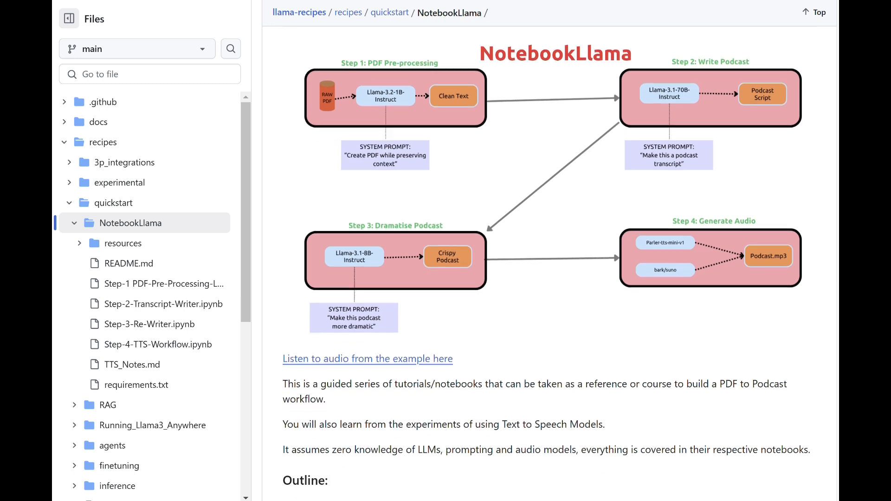
scroll(down, 3)
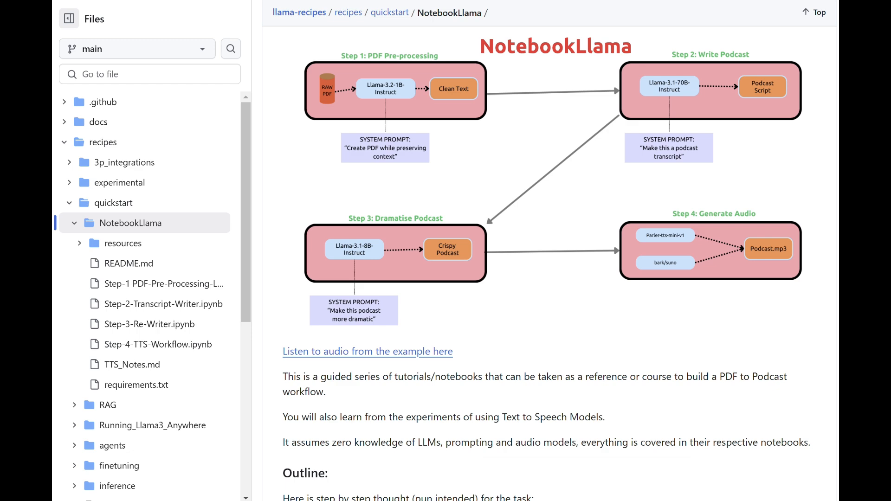
scroll(down, 3)
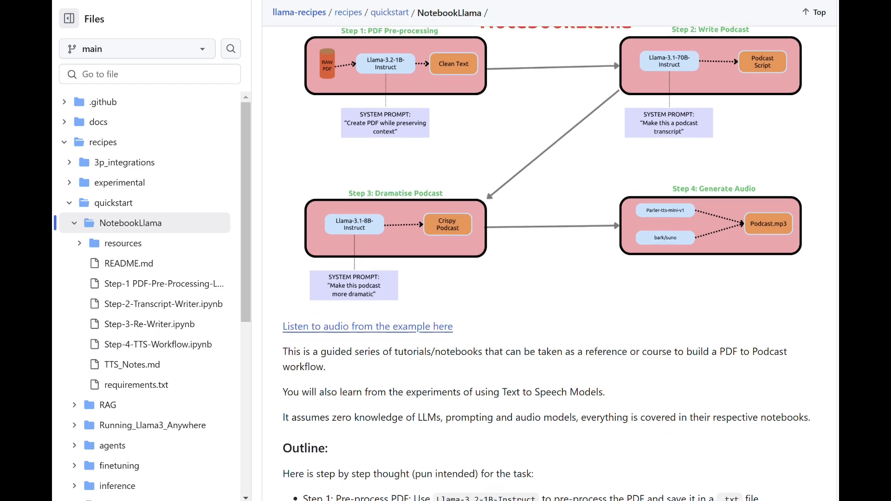
scroll(down, 3)
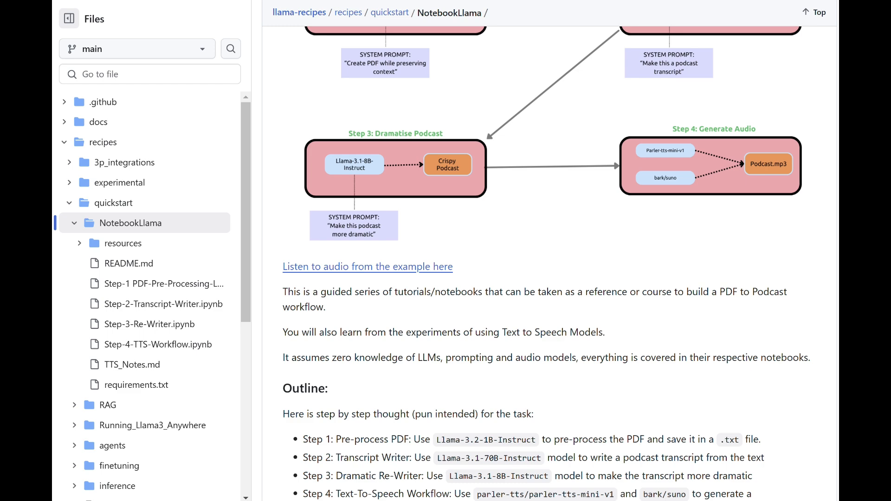
scroll(down, 3)
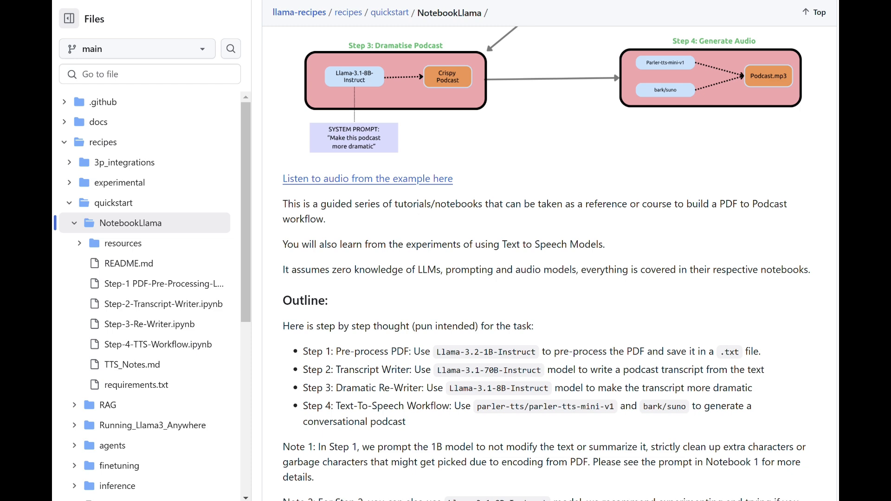
scroll(down, 3)
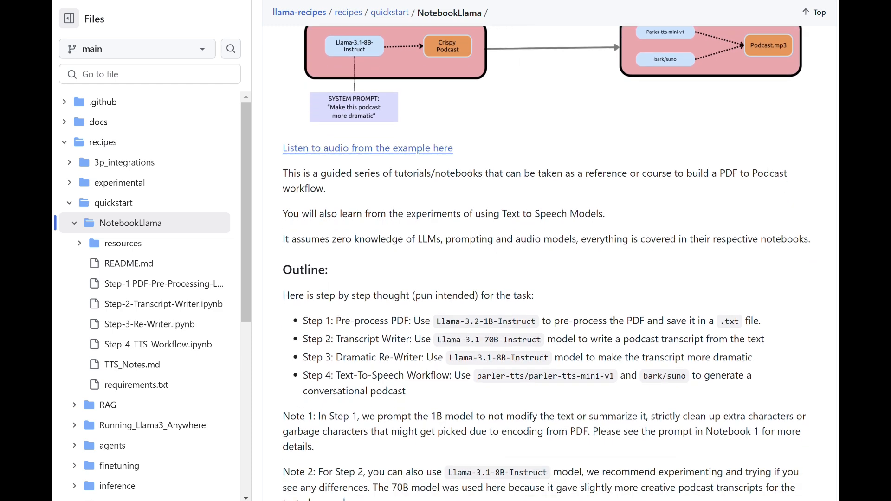
scroll(down, 3)
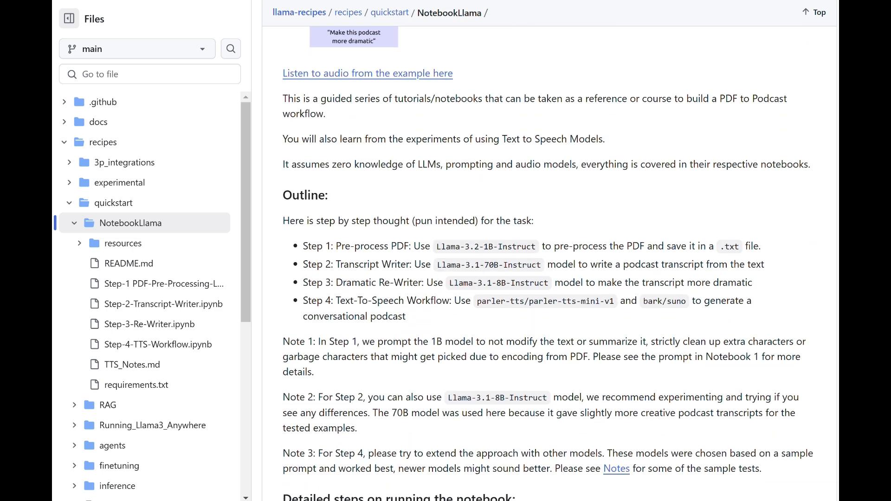
scroll(down, 3)
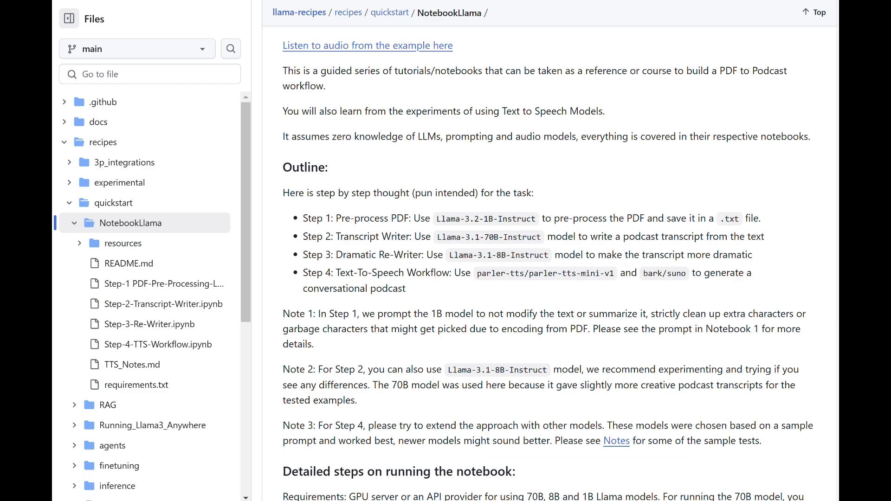
scroll(down, 3)
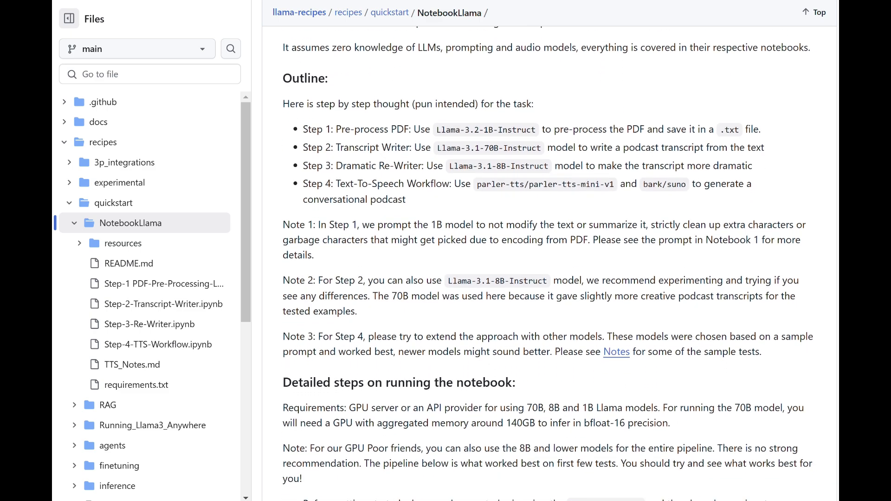
scroll(down, 3)
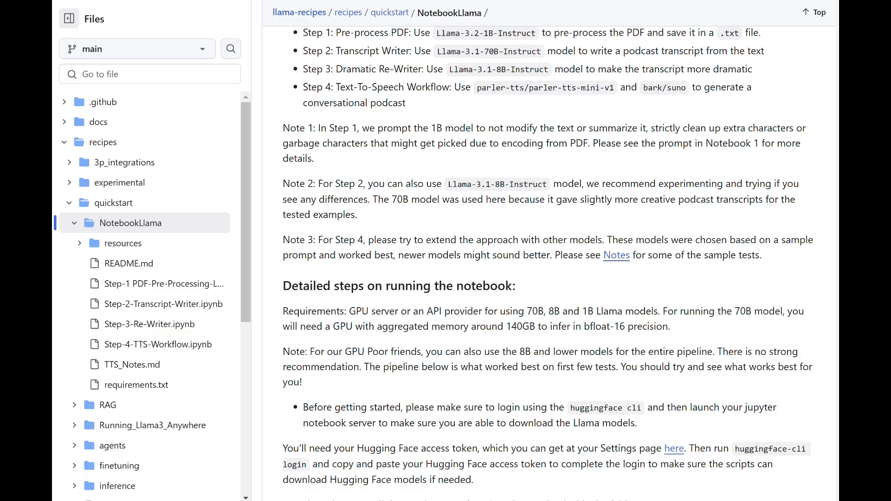
Step: Scroll past Notebook 3 to Notebook 4 and the Parler transformers version note
scroll(down, 3)
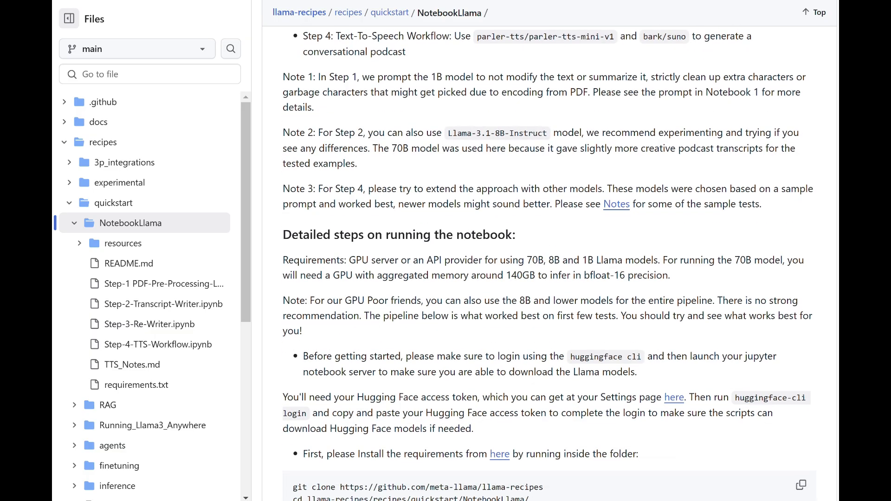
scroll(down, 3)
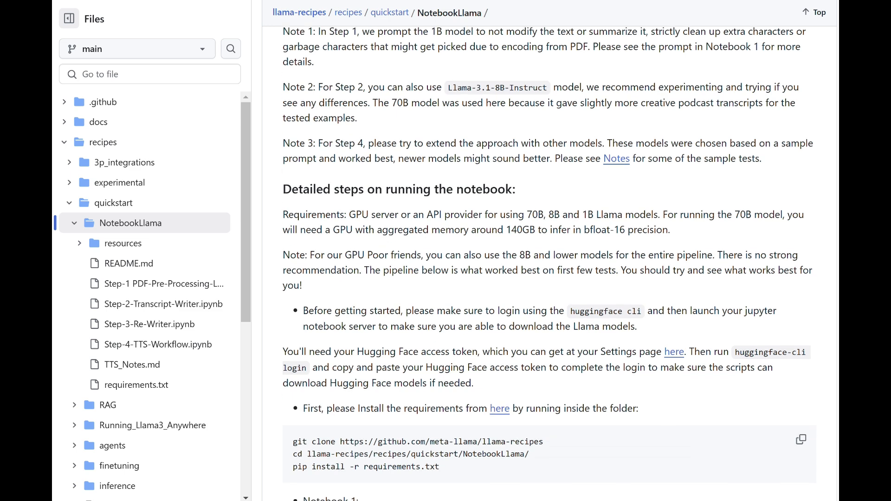
scroll(down, 3)
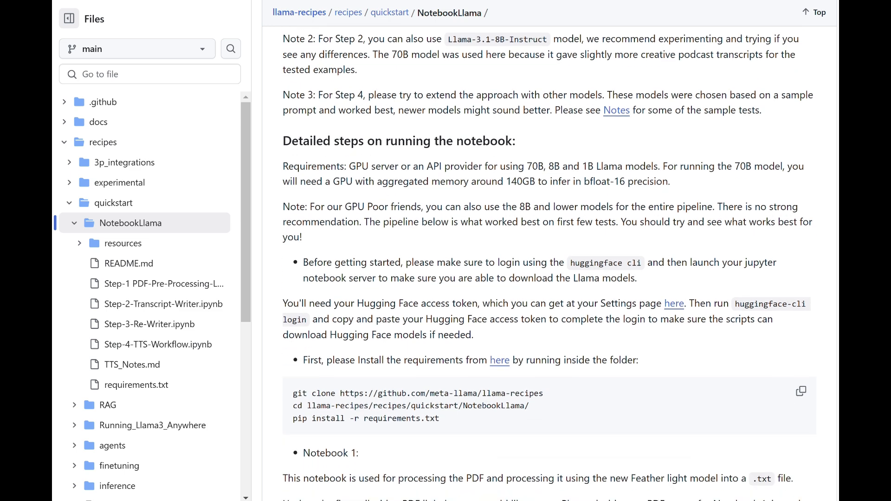
scroll(down, 3)
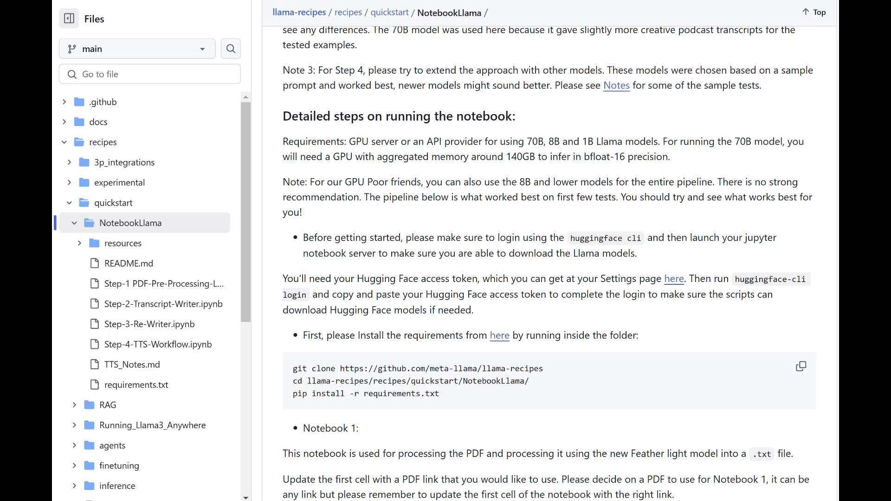
scroll(down, 3)
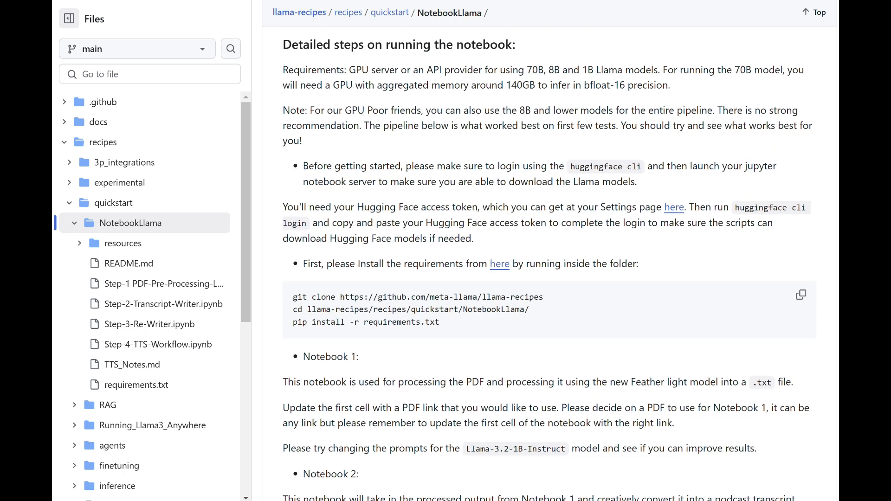
scroll(down, 3)
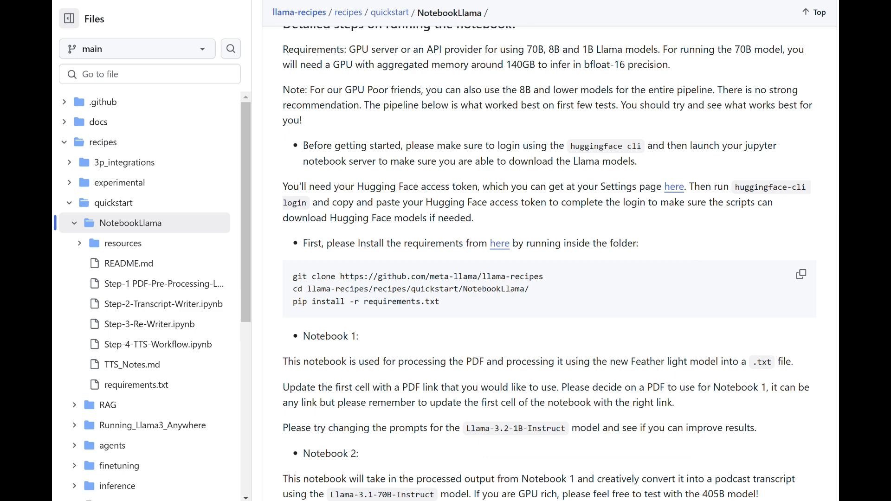
scroll(down, 3)
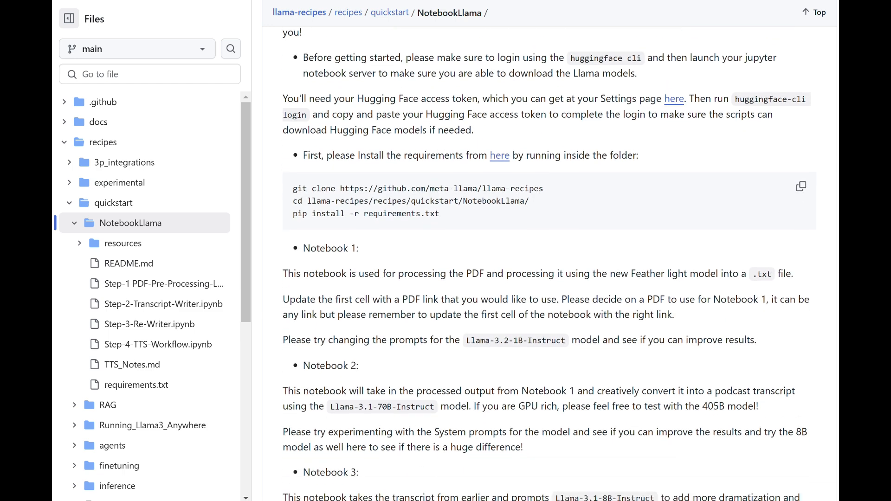
scroll(down, 3)
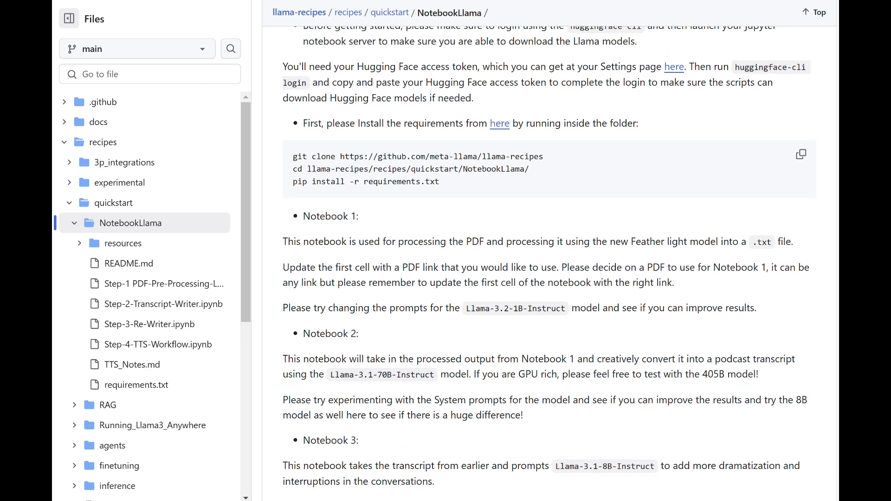
scroll(down, 3)
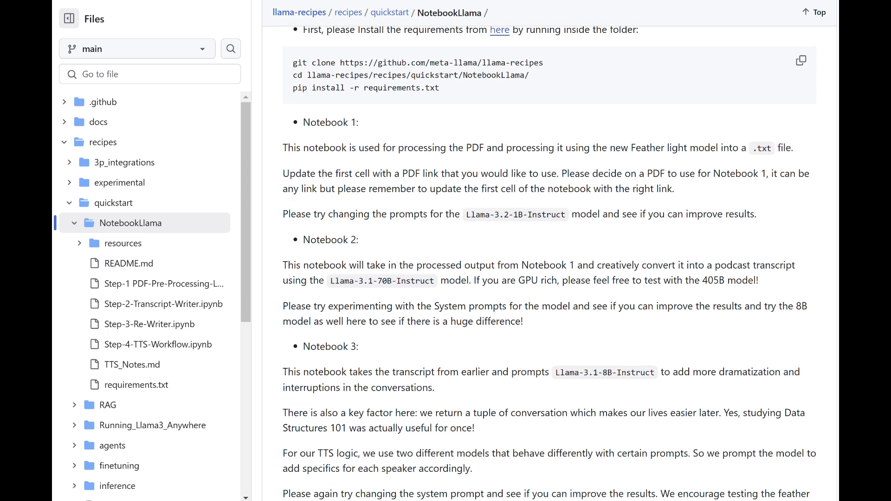
scroll(down, 3)
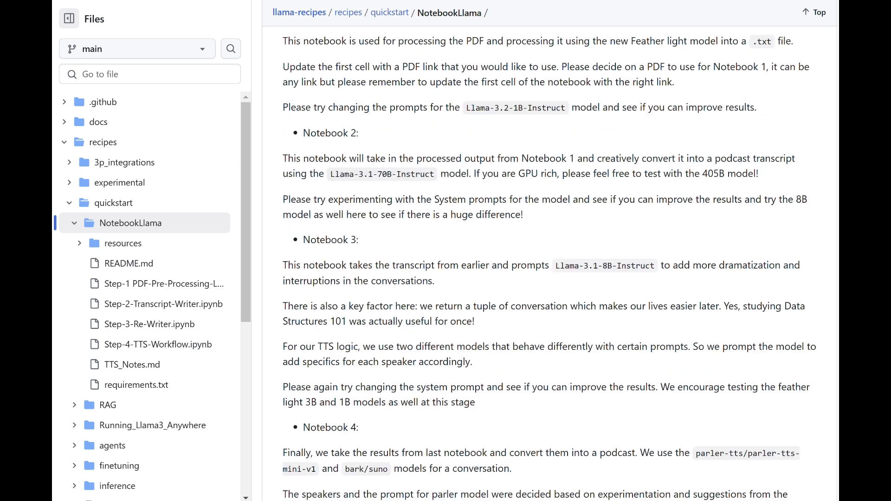
scroll(down, 3)
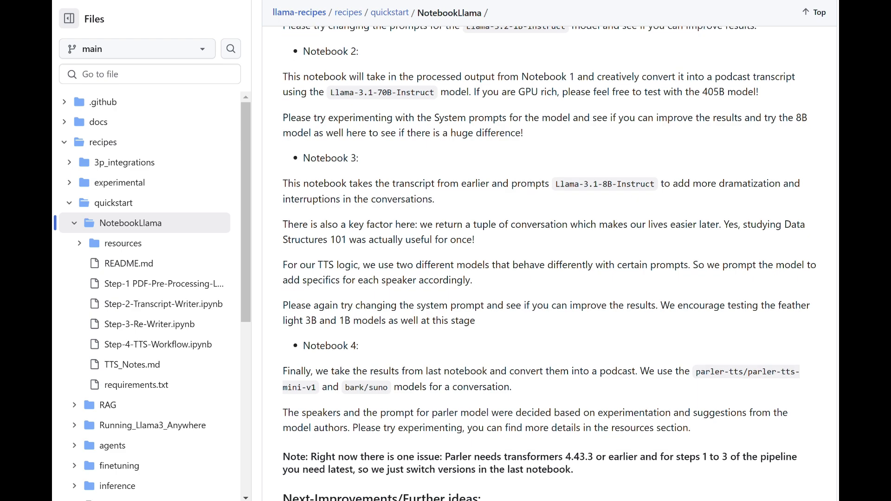
scroll(down, 3)
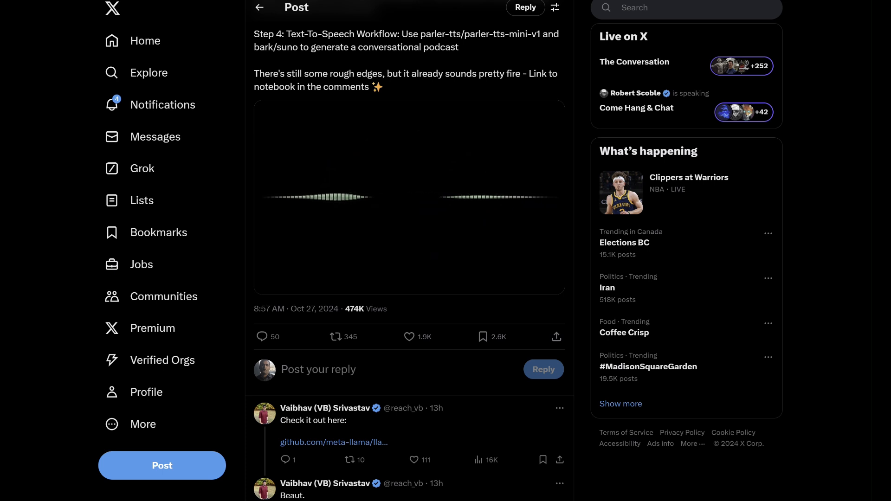
Step: Play the X post's generated podcast sample and listen to about 1:48 of 4:14
click(410, 197)
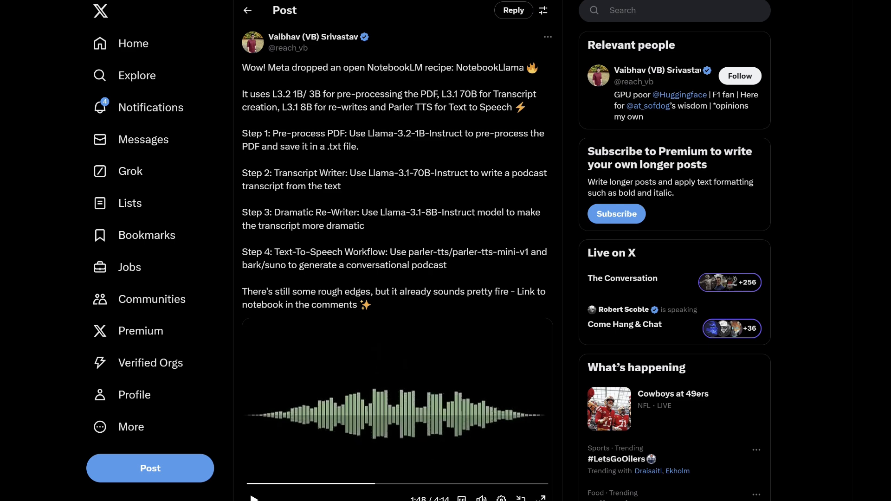
scroll(down, 3)
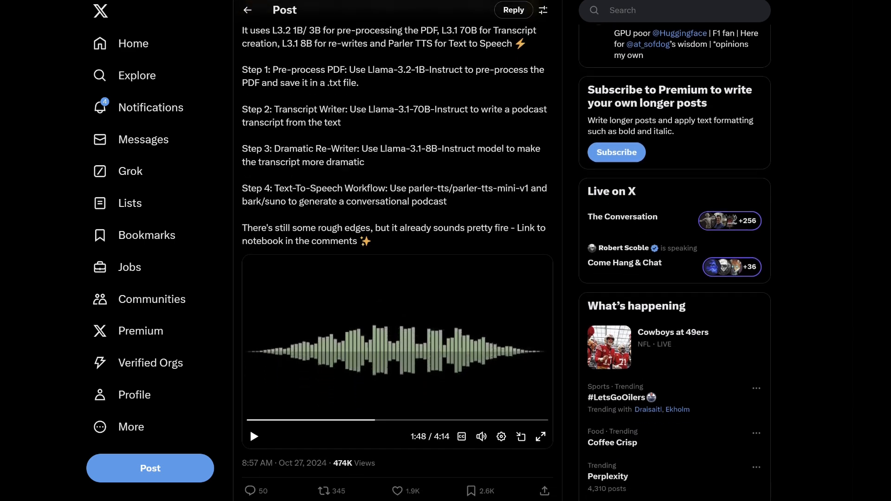
scroll(down, 3)
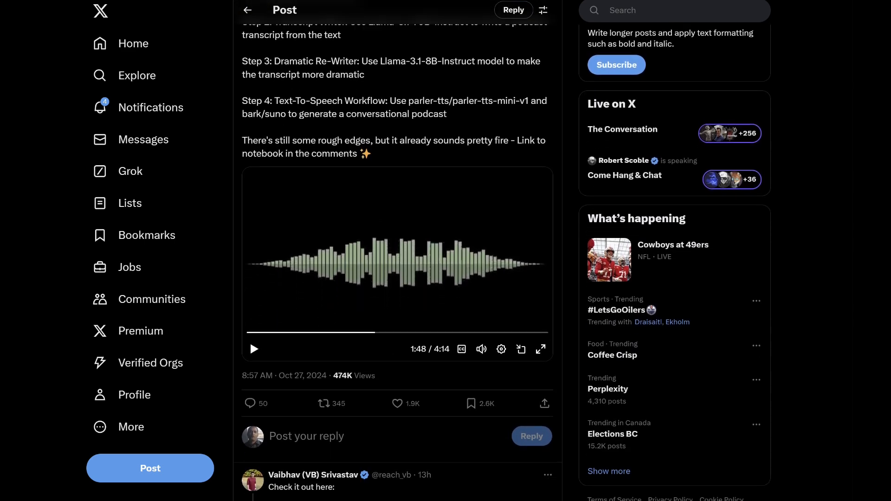
scroll(down, 3)
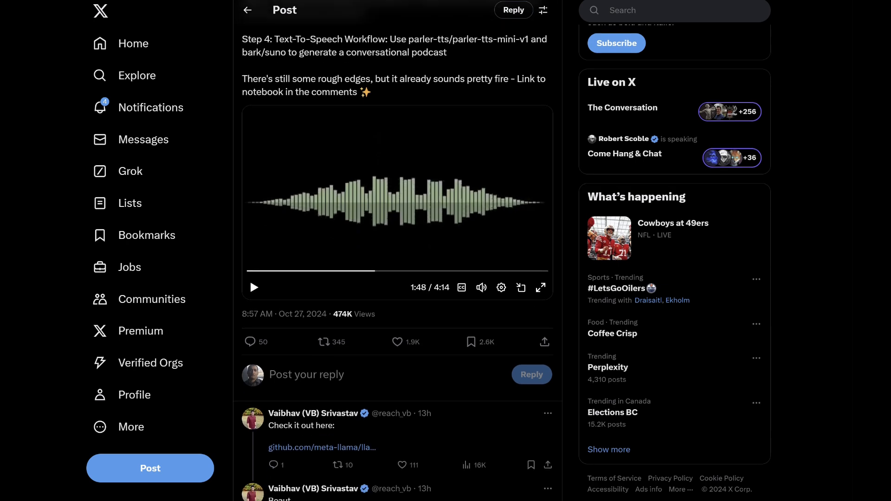
scroll(down, 3)
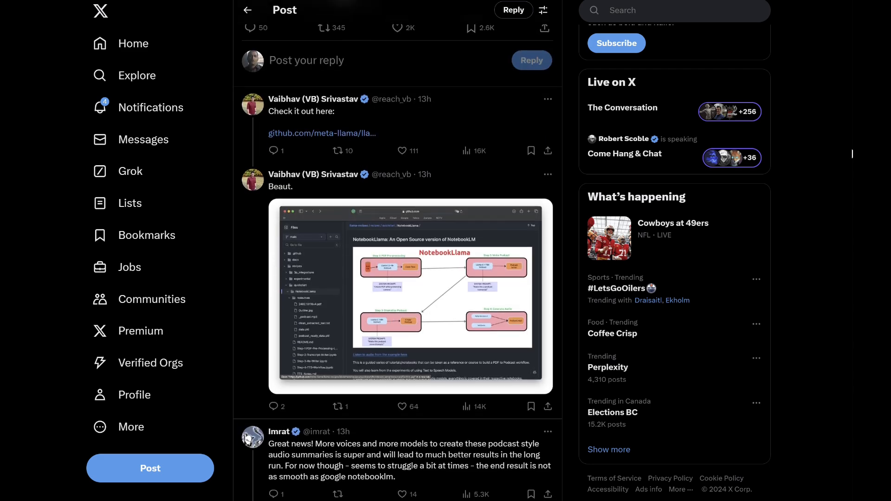
scroll(down, 3)
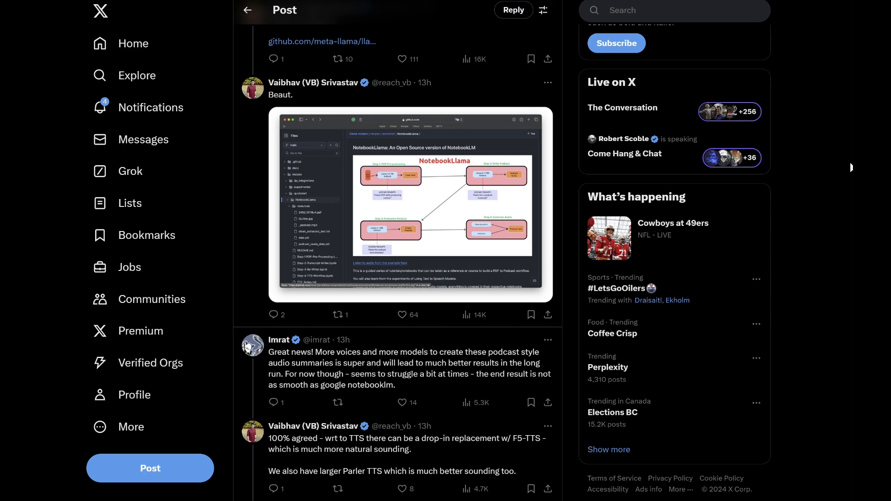
scroll(down, 3)
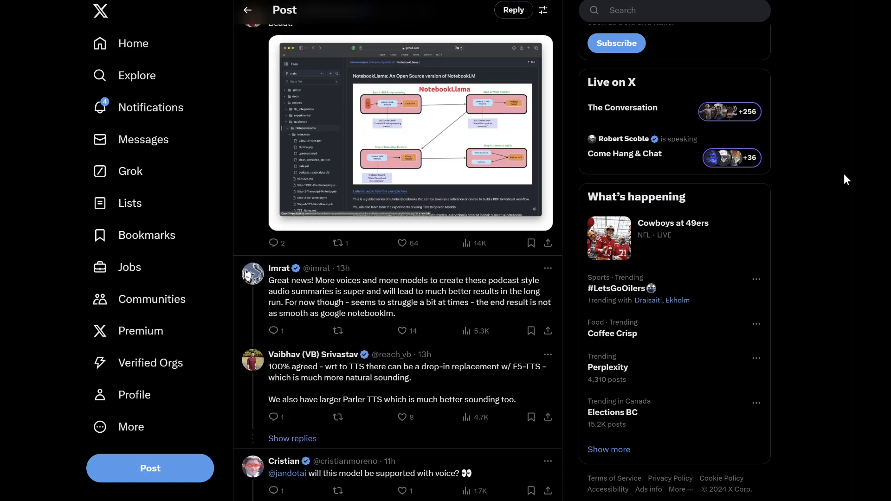
scroll(down, 3)
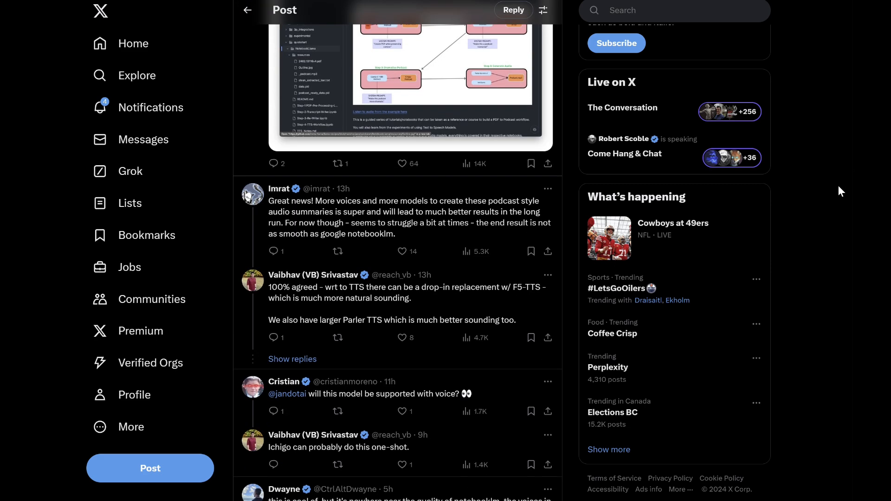
scroll(down, 3)
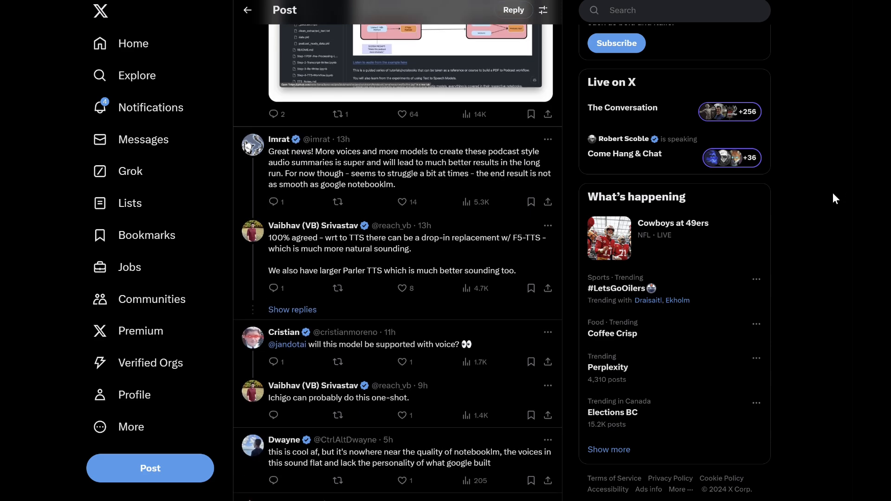
scroll(down, 3)
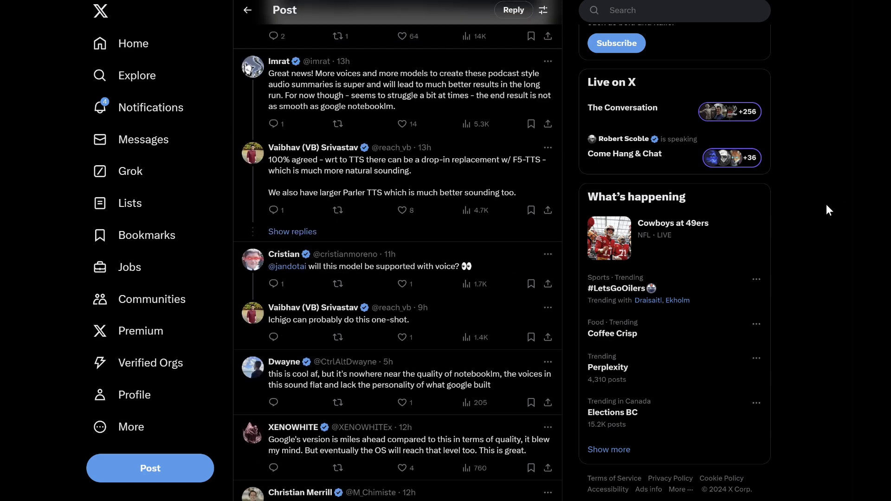
scroll(down, 3)
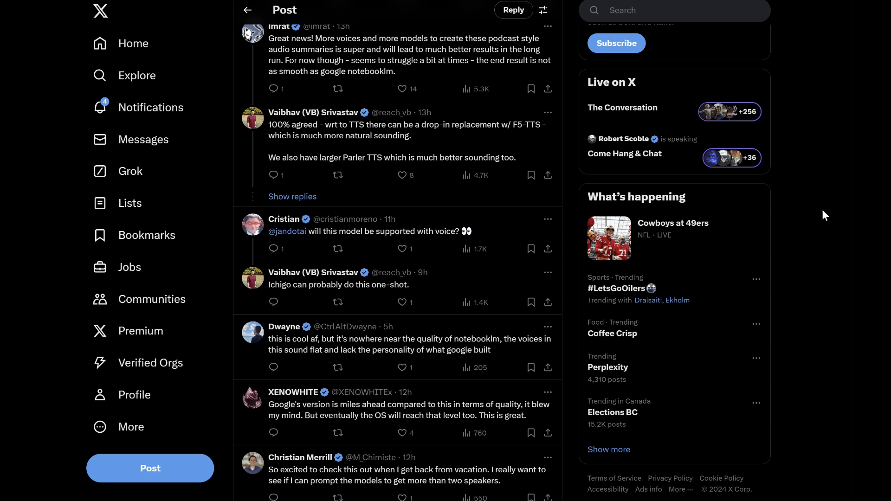
scroll(down, 3)
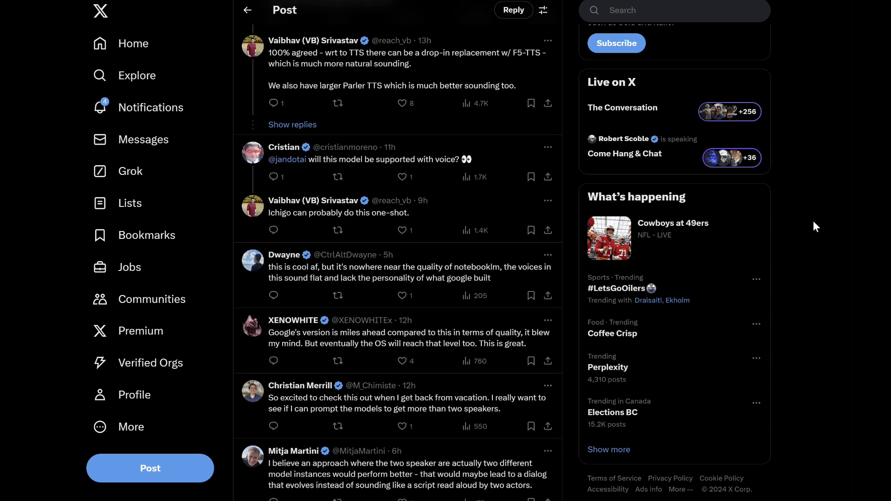
scroll(down, 3)
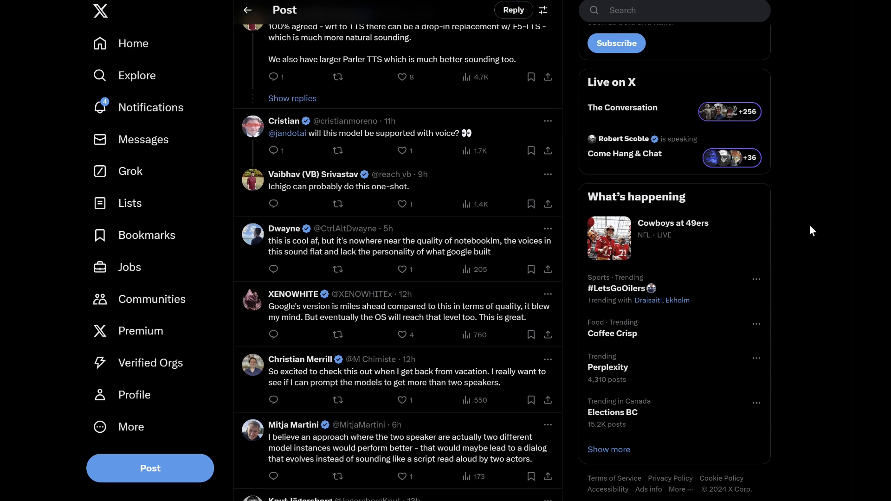
scroll(down, 3)
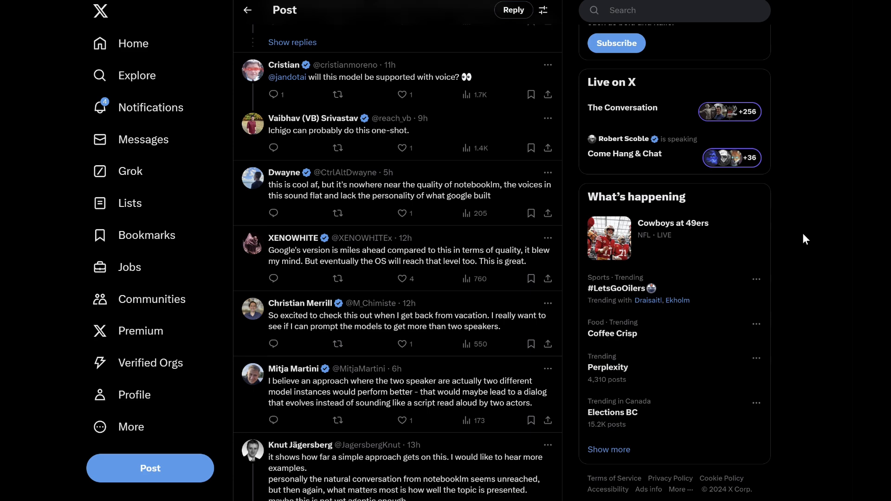
scroll(down, 3)
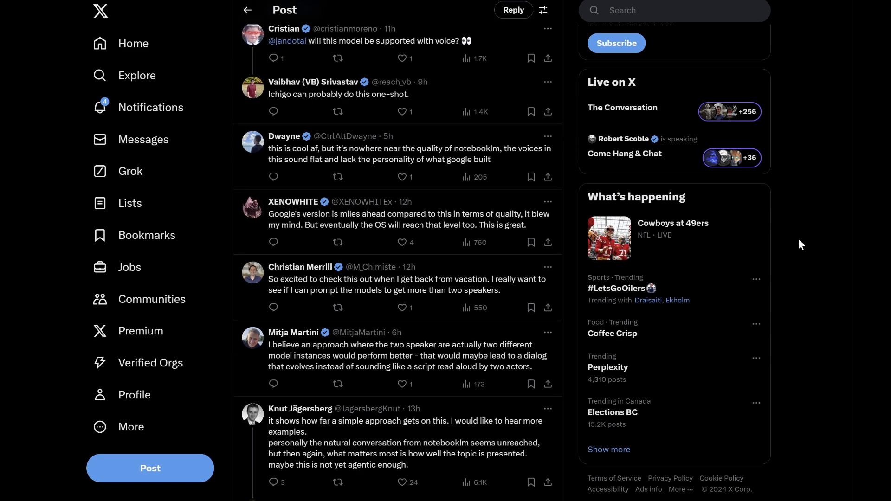
scroll(down, 3)
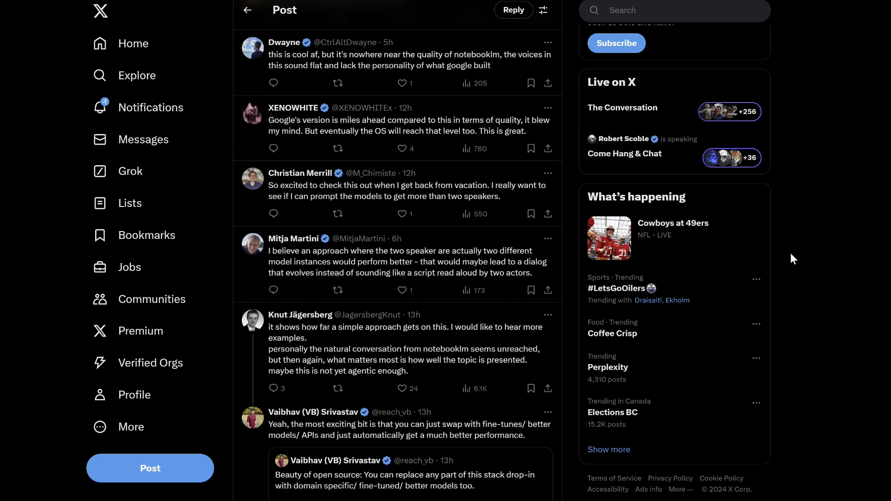
scroll(down, 3)
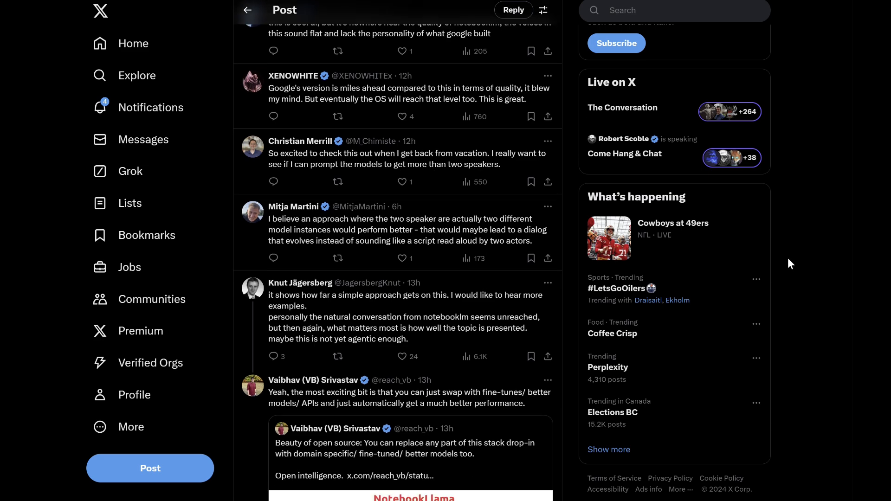
scroll(down, 3)
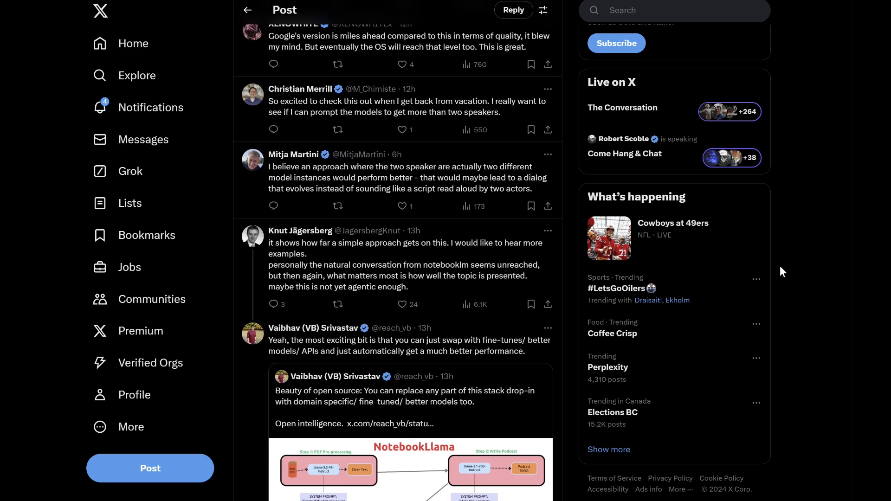
scroll(down, 3)
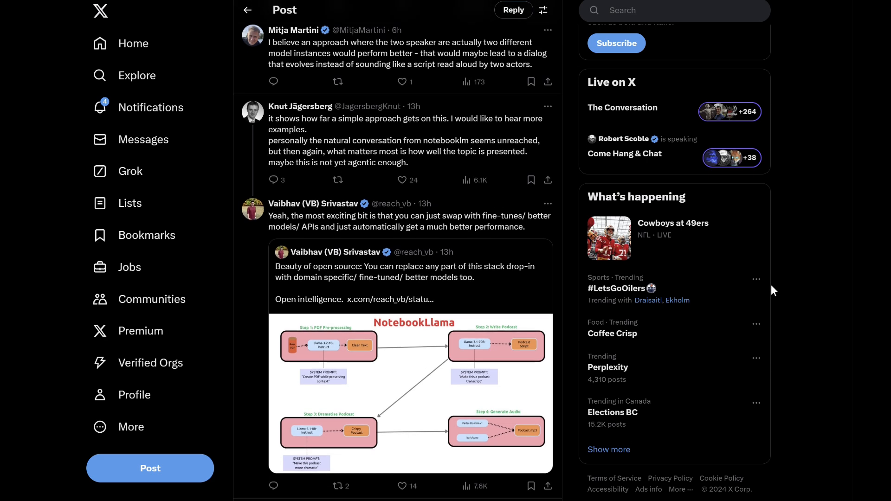